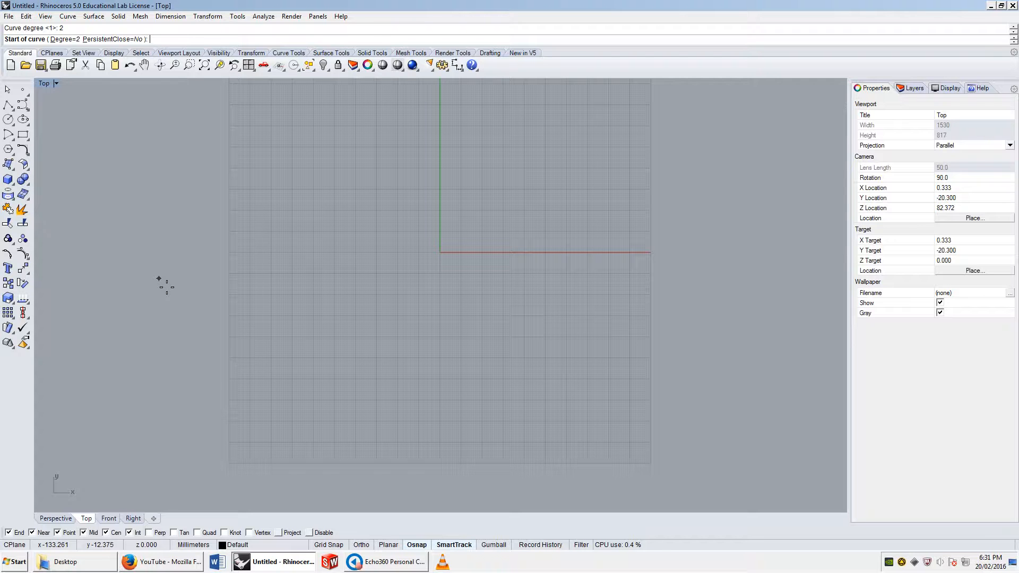
Draw several open curves and straight-segment polylines in the Top view, including a long zigzag.
type("cur")
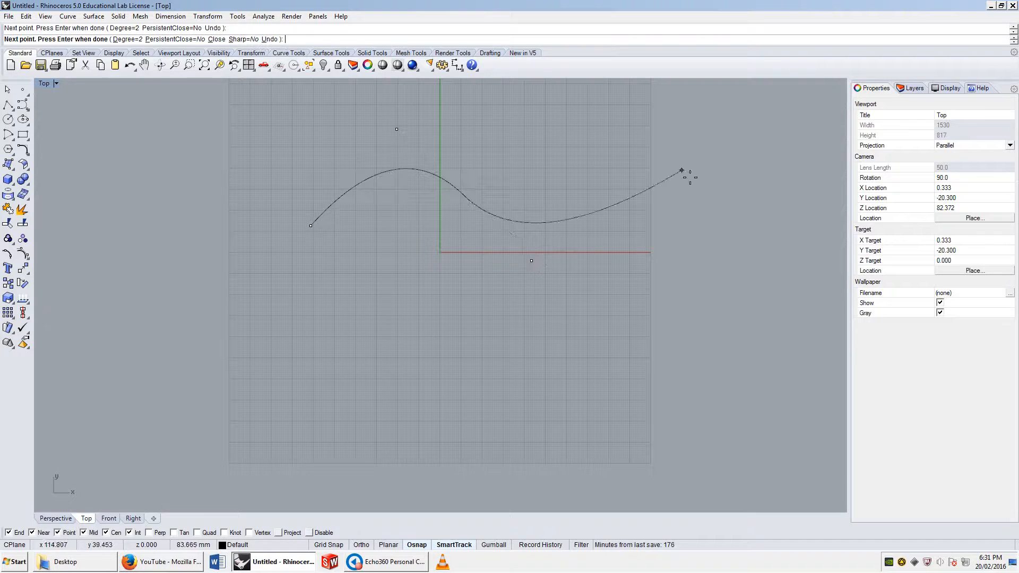
key("Enter")
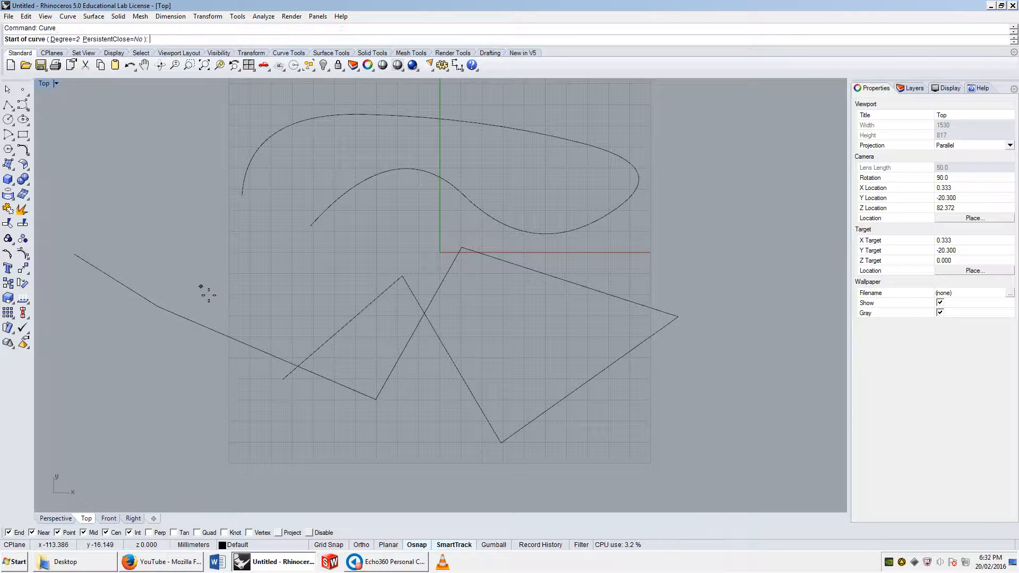
type("1")
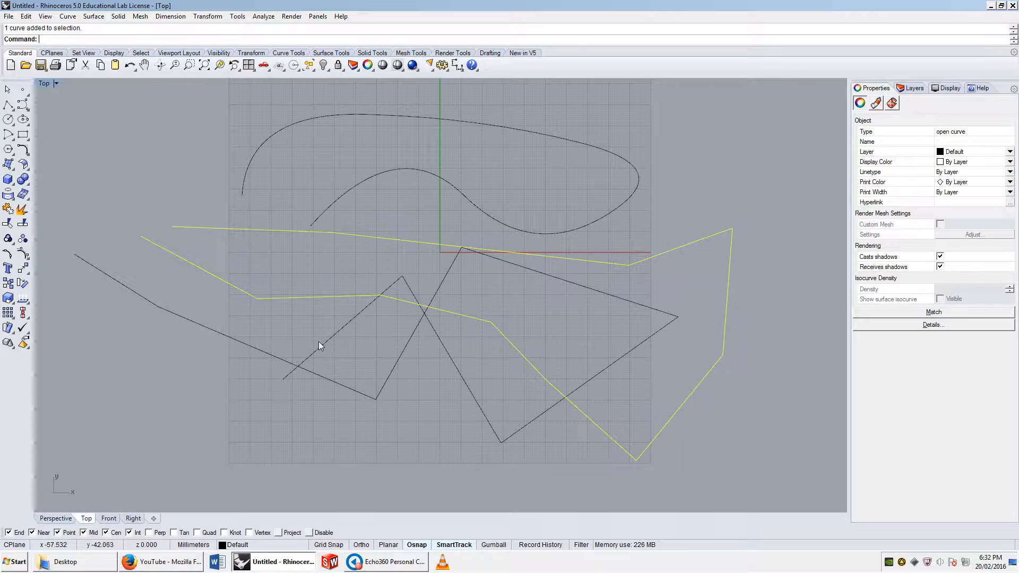
type("Explode")
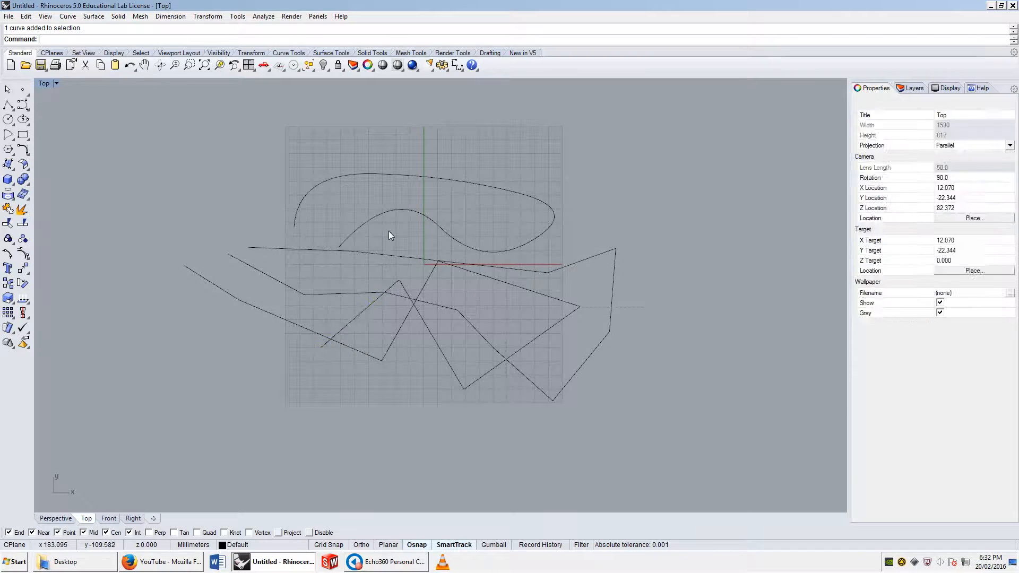
Delete the earlier curves and draw a closed five-sided polyline outline.
key("Delete")
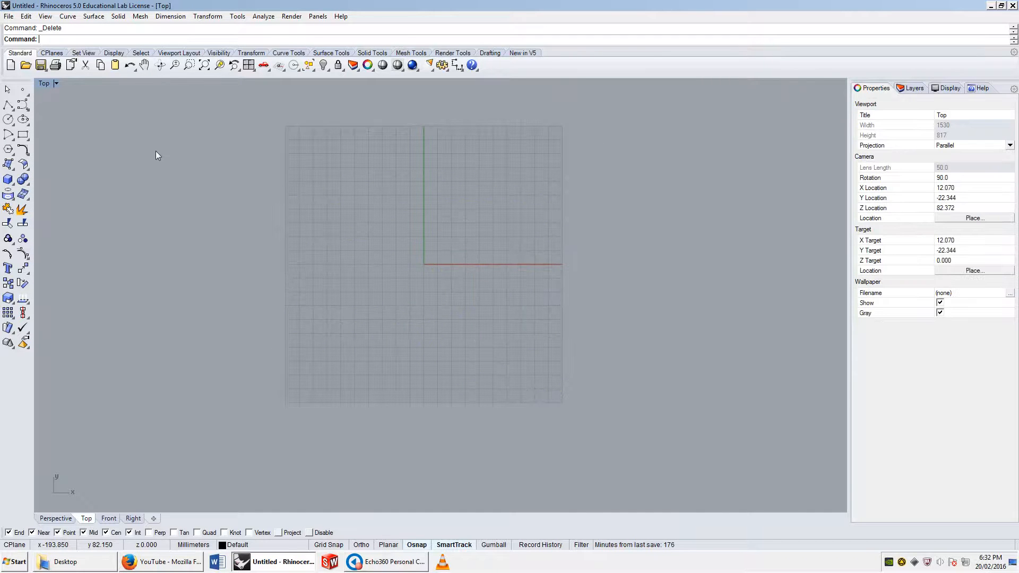
type("C")
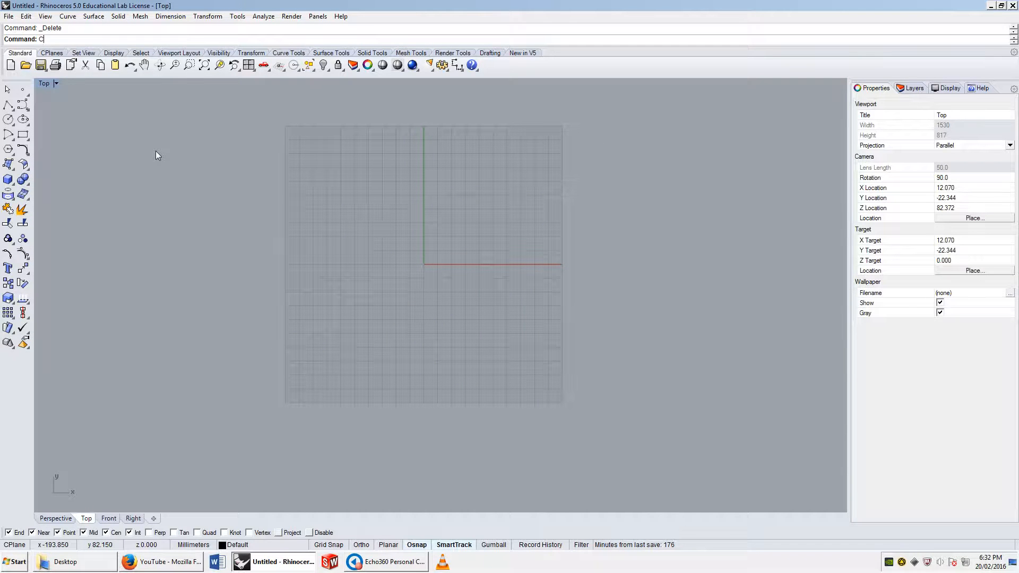
left_click(353, 210)
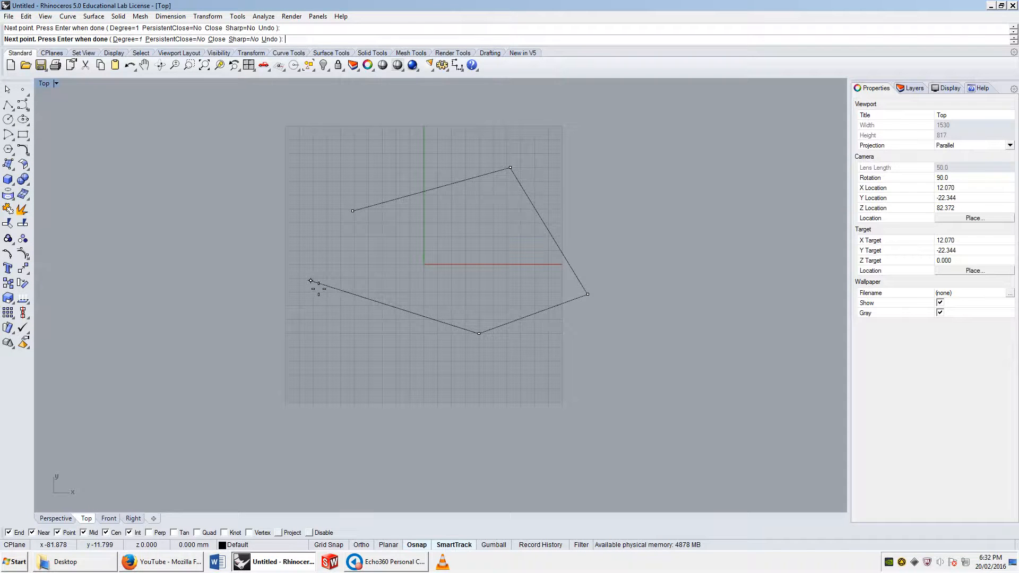
left_click(352, 210)
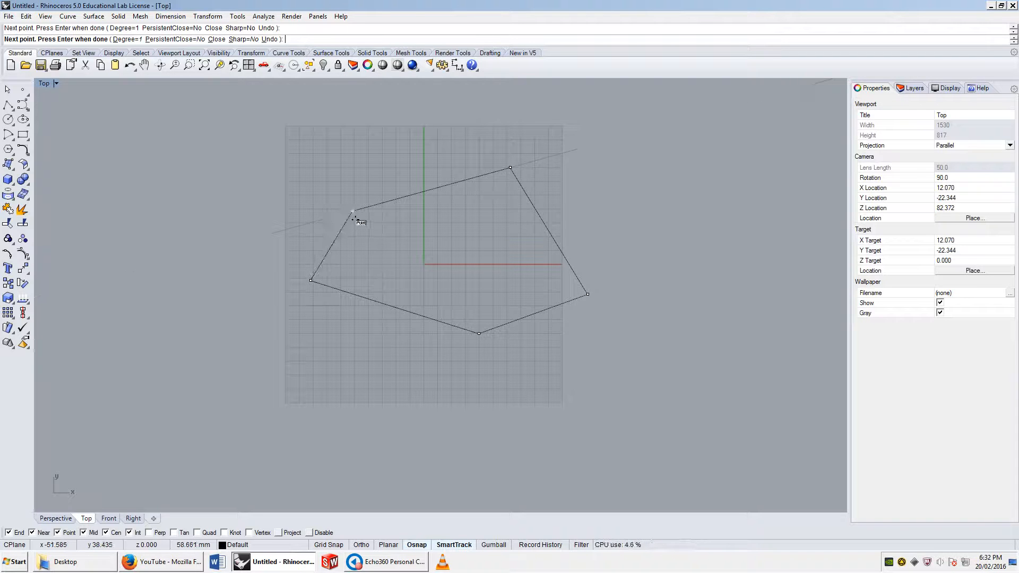
key("Enter")
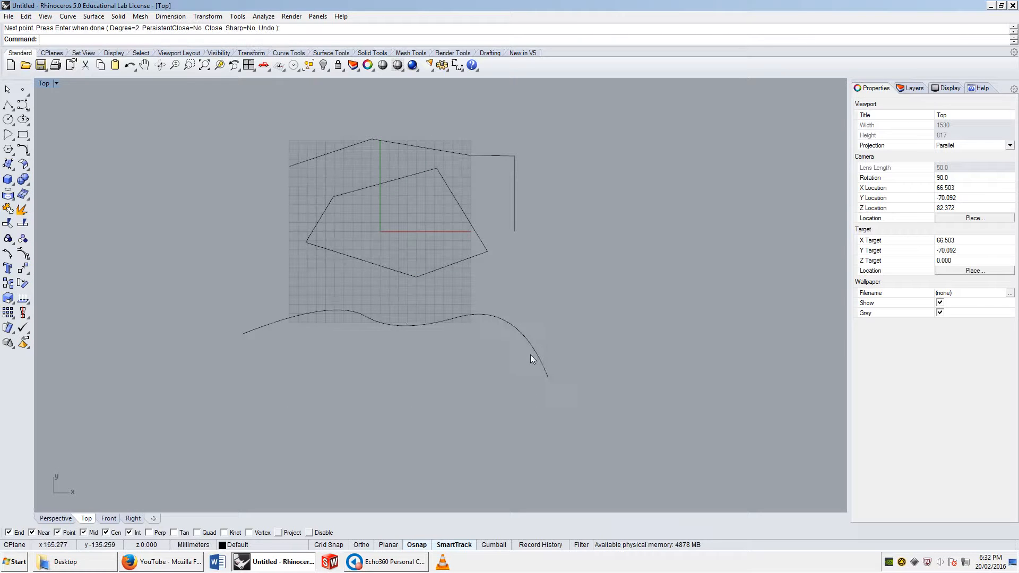
Draw a closed smooth oval loop below the wavy open curve.
left_click(474, 447)
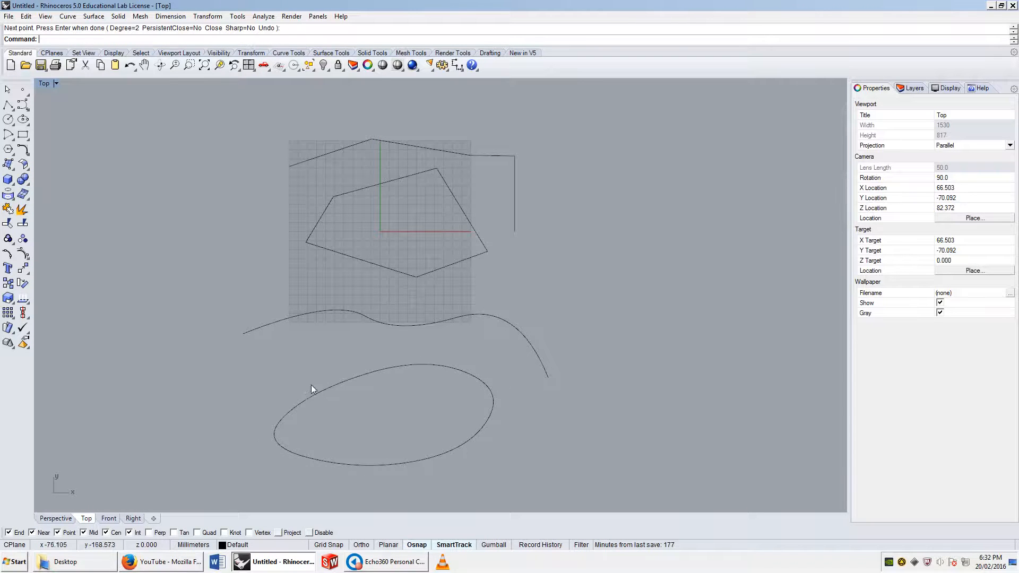
mouse_move(372, 319)
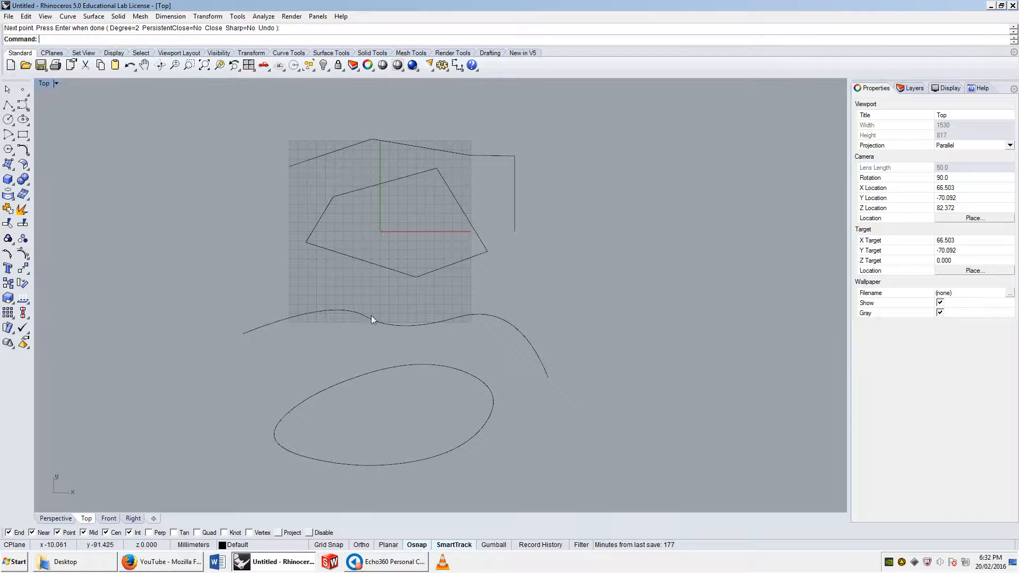
mouse_move(497, 110)
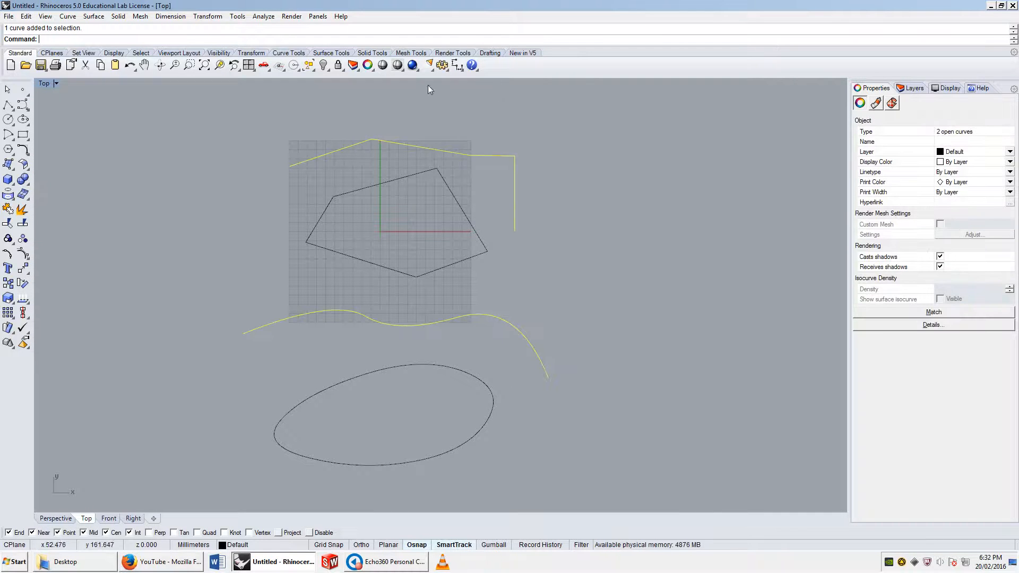
mouse_move(528, 289)
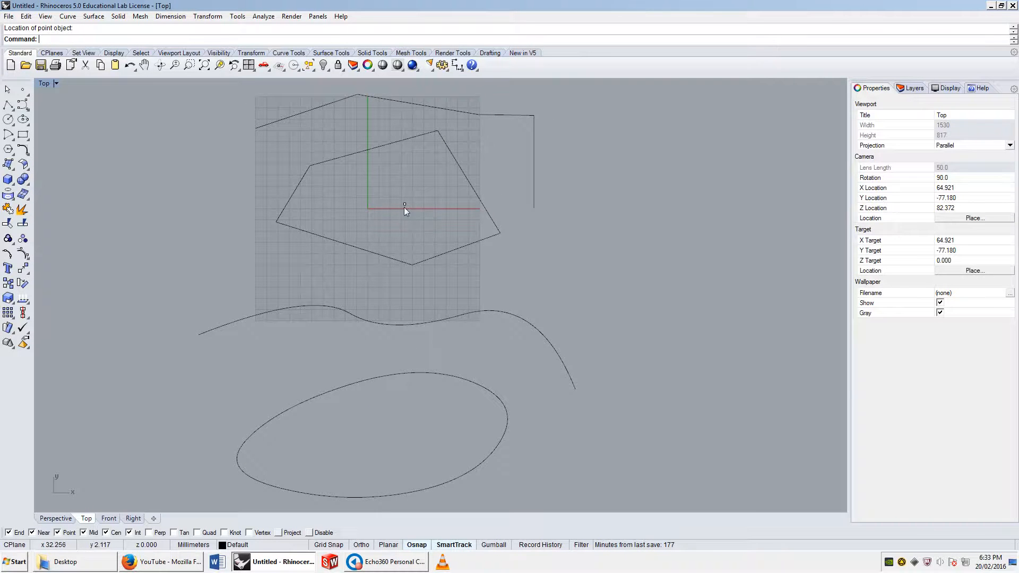
left_click(403, 205)
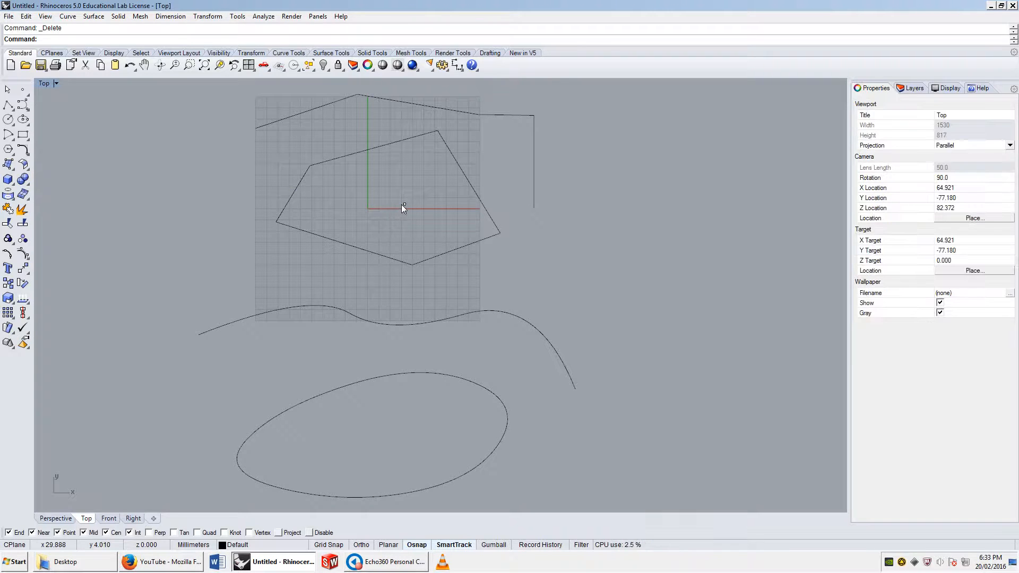
mouse_move(341, 159)
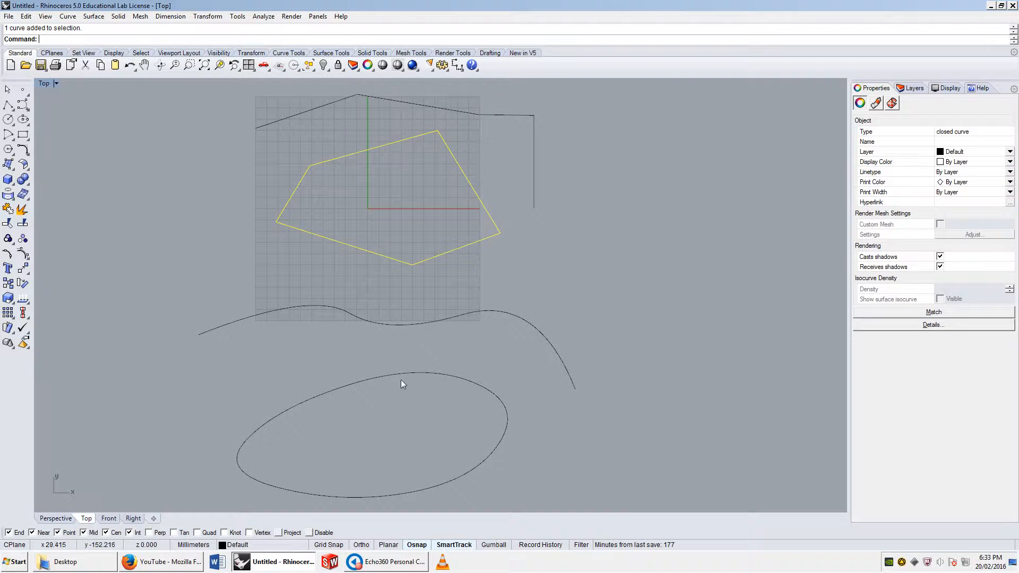
left_click(401, 384)
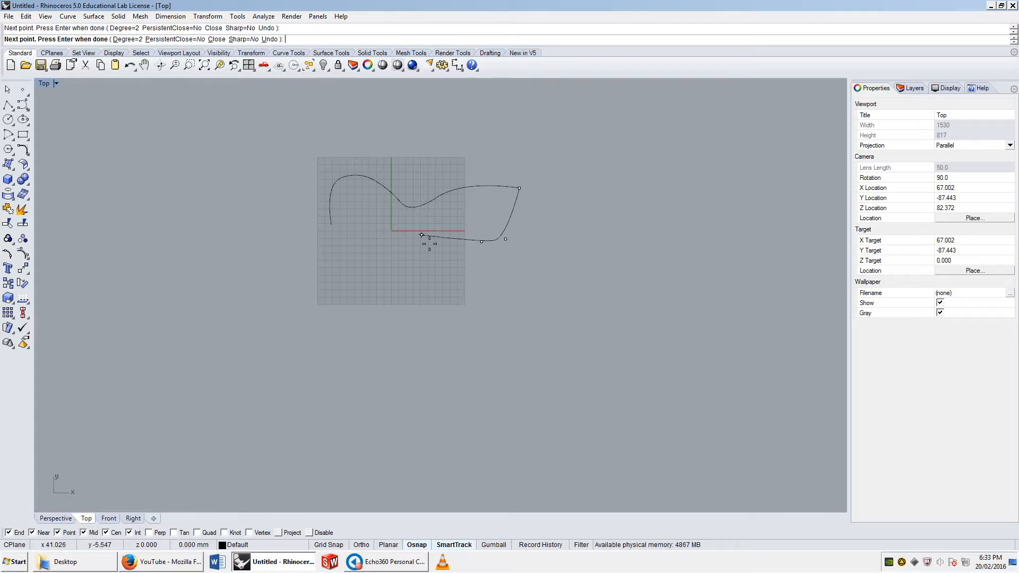
Draw three wavy curves end to end and join them into one closed outline.
left_click(269, 306)
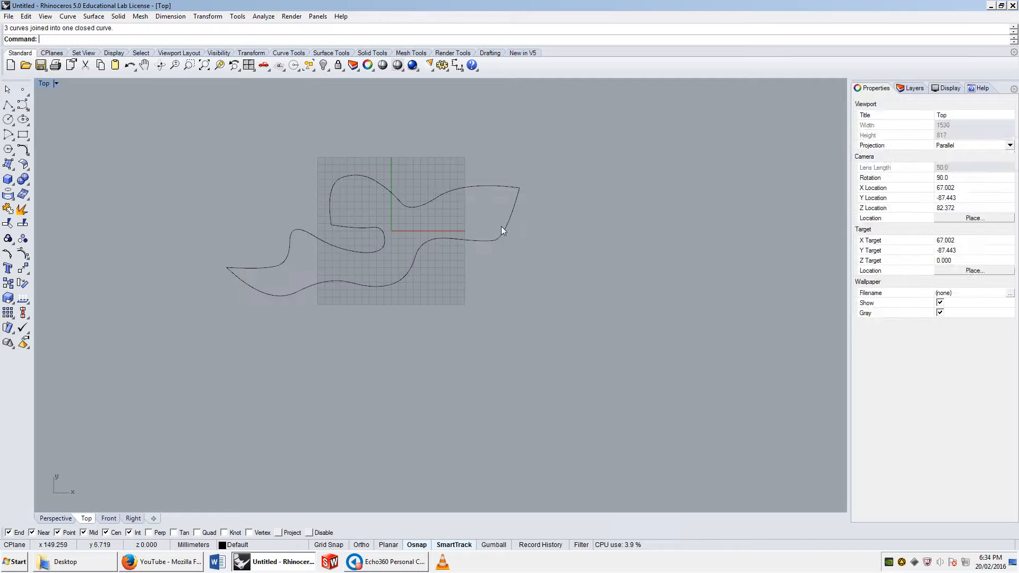
Explode the joined closed outline into 12 open segments, move one to check, then undo the move.
left_click(500, 230)
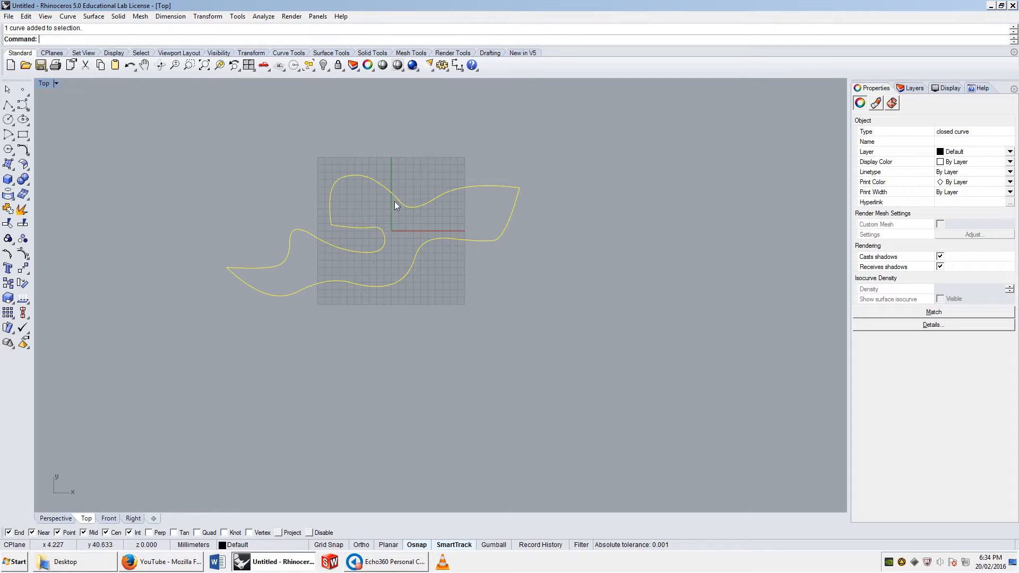
mouse_move(380, 236)
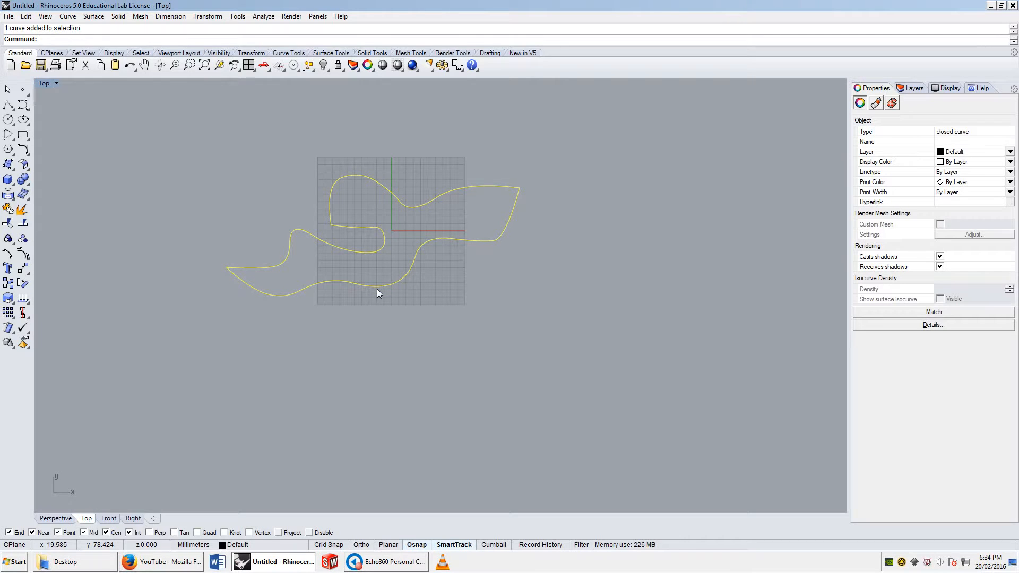
type("Explode")
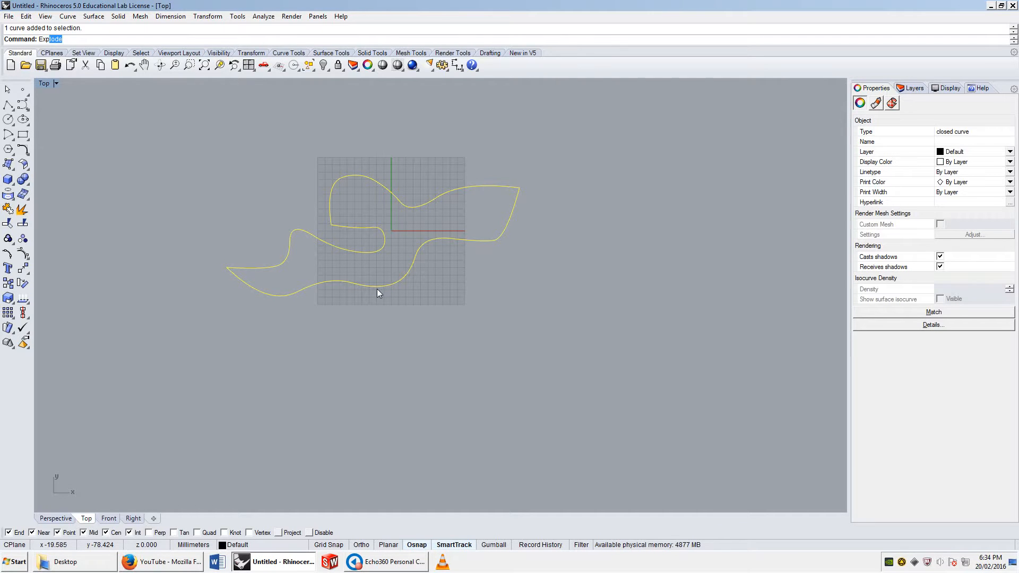
key("Enter")
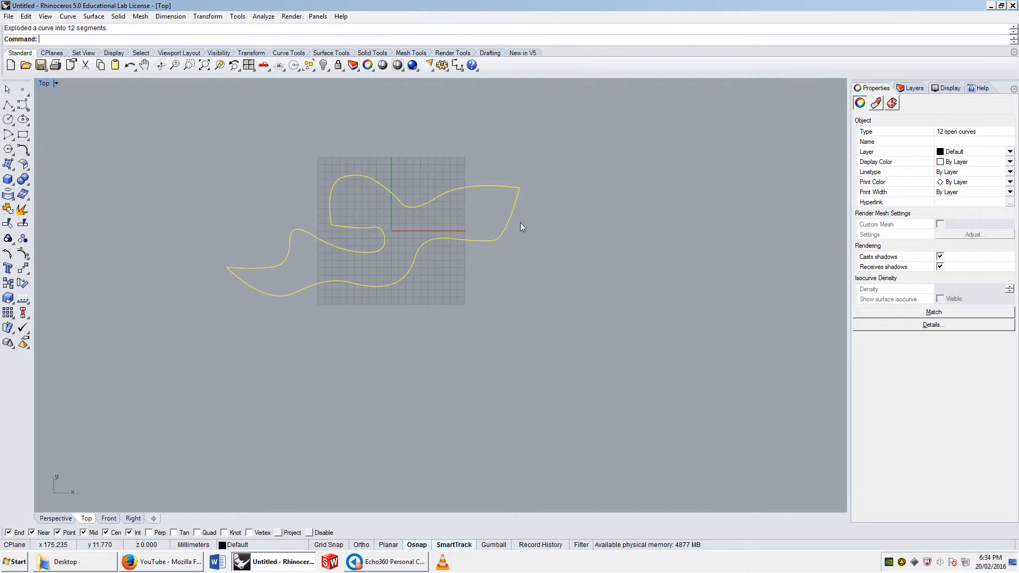
left_click(468, 190)
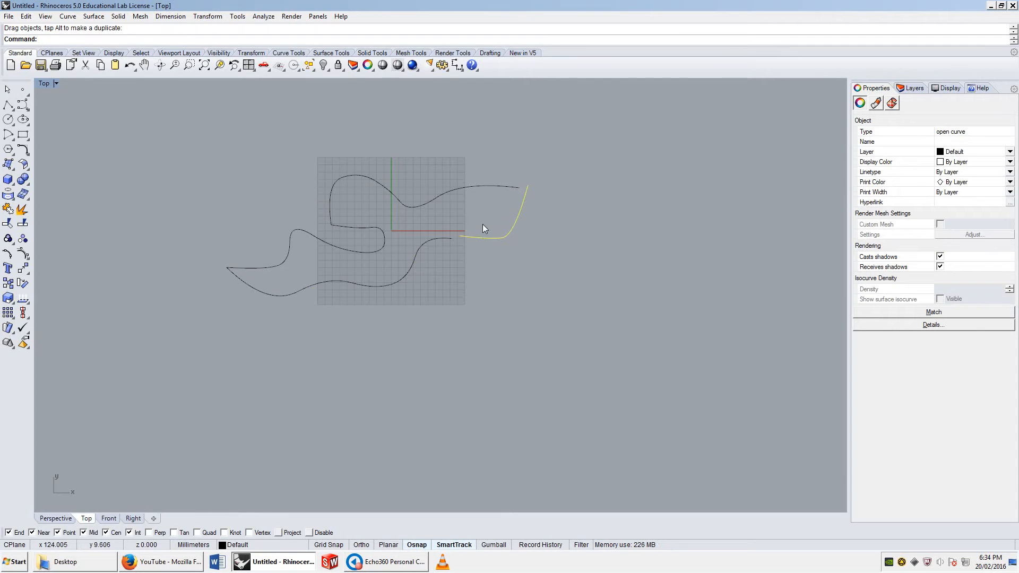
key("ctrl+z")
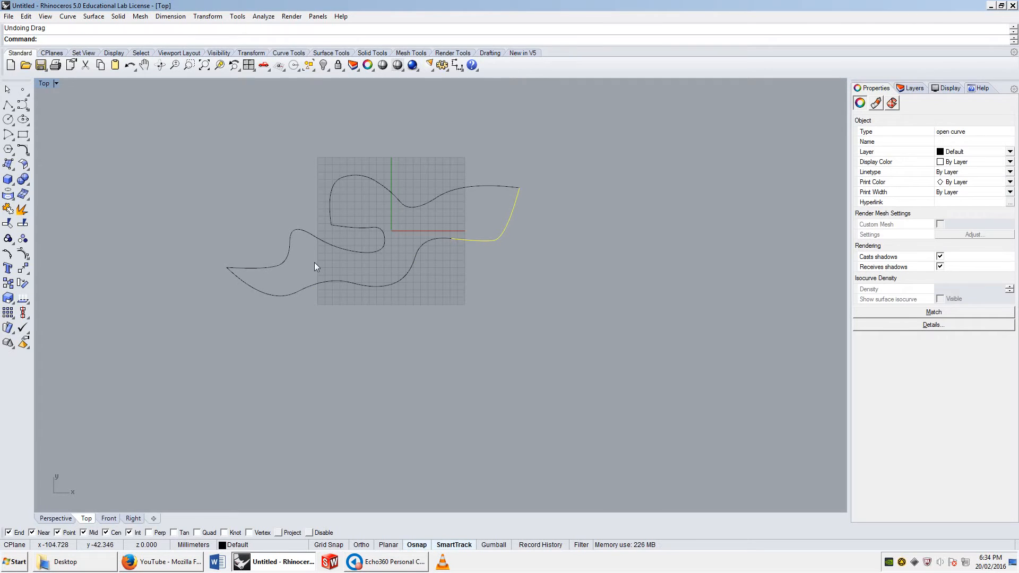